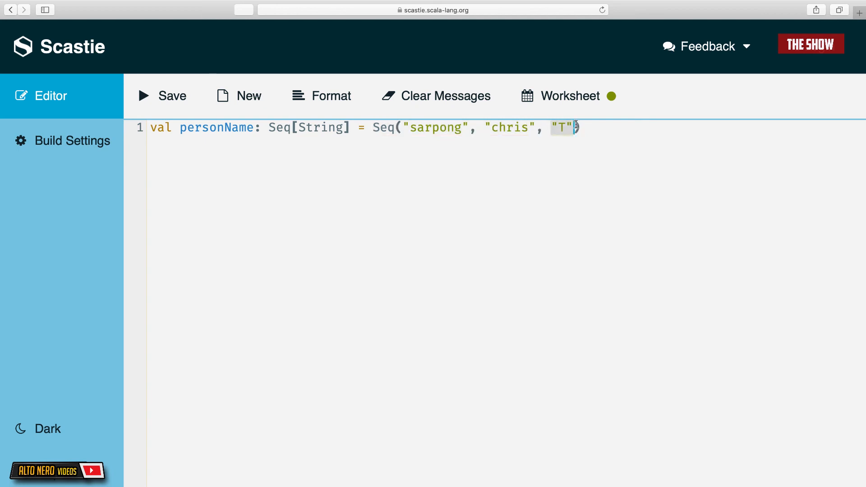
Step: Close the Seq and write for(name <- personName){ println(name) } on line 3
type(")")
type("for(na")
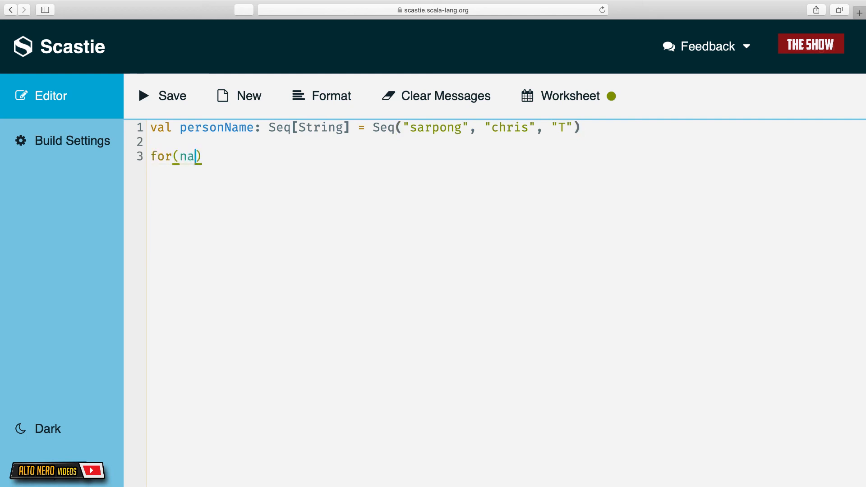
type("me ← personName")
type("println")
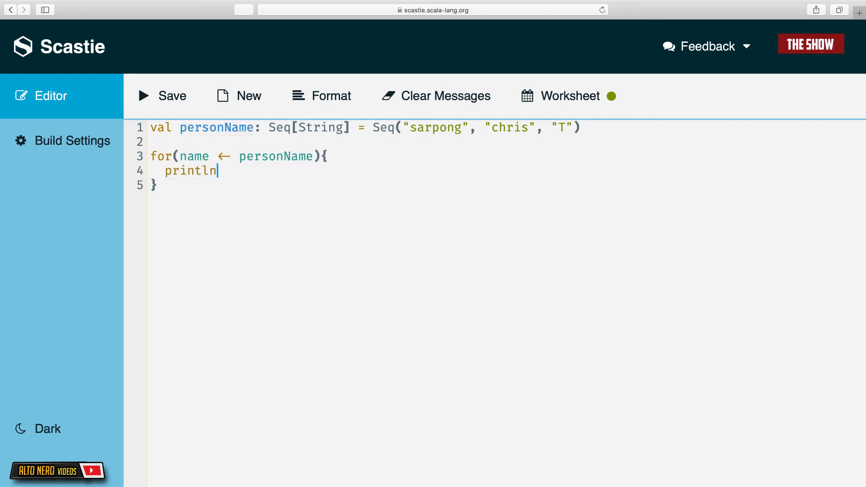
type("(name)")
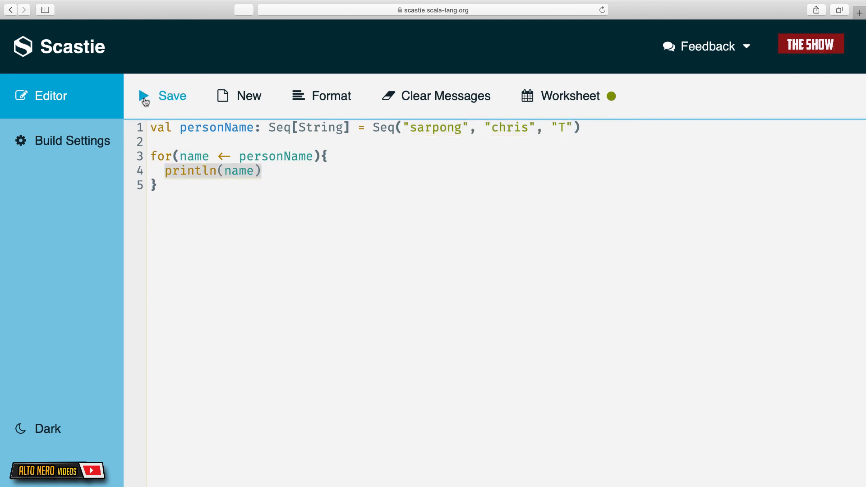
left_click(163, 96)
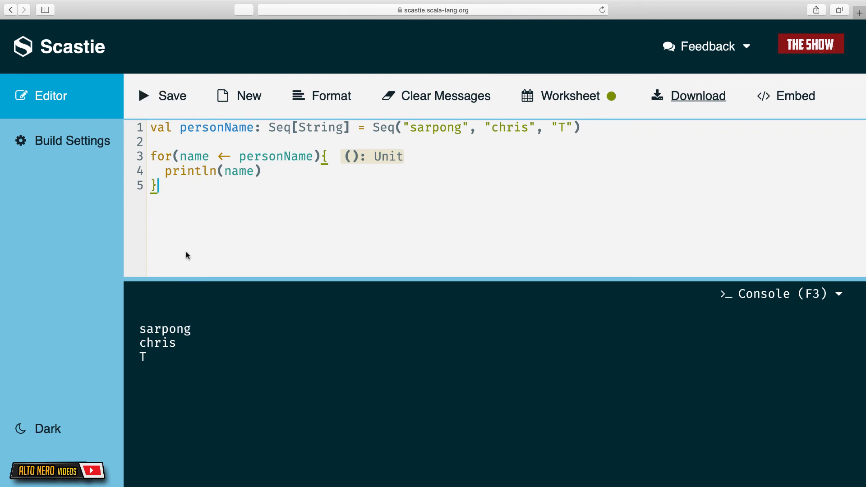
mouse_move(198, 273)
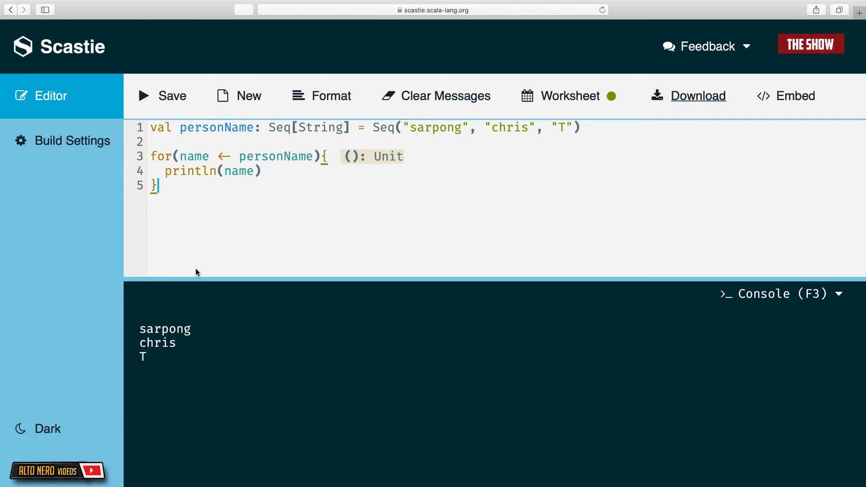
mouse_move(180, 220)
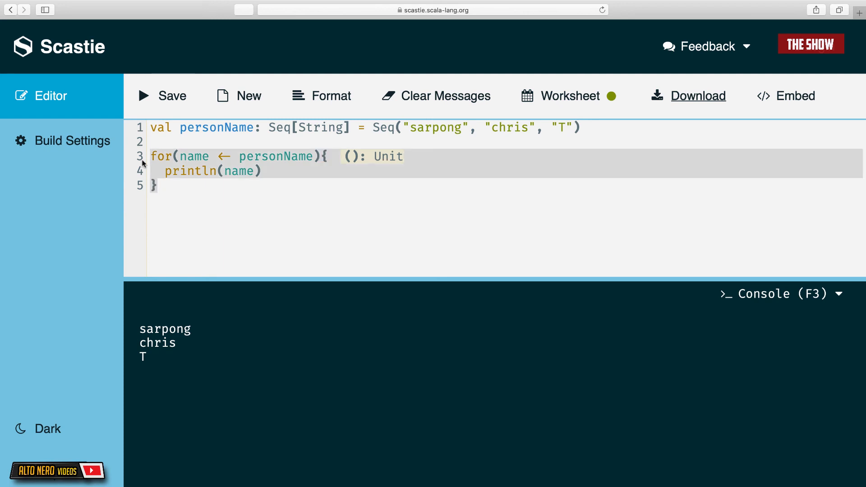
mouse_move(195, 197)
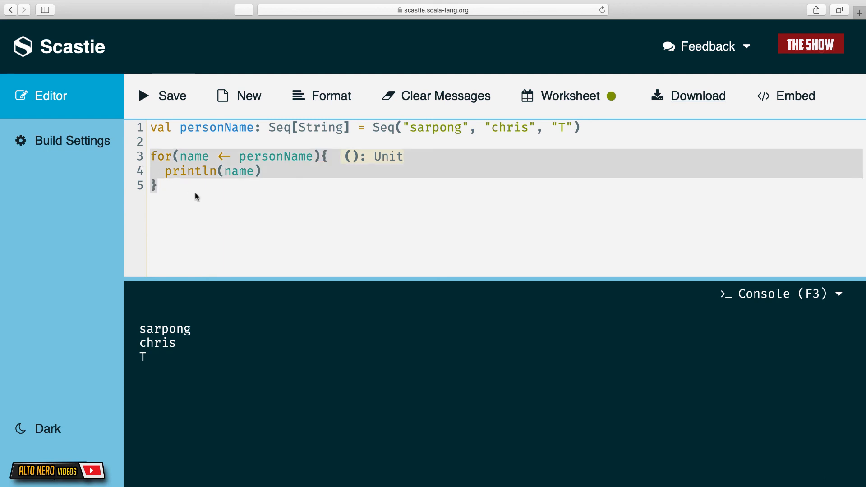
left_click(151, 156)
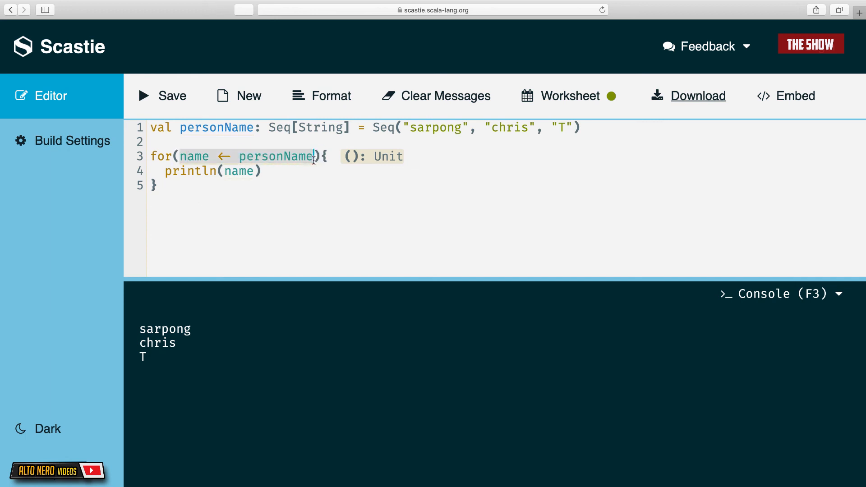
left_click(177, 156)
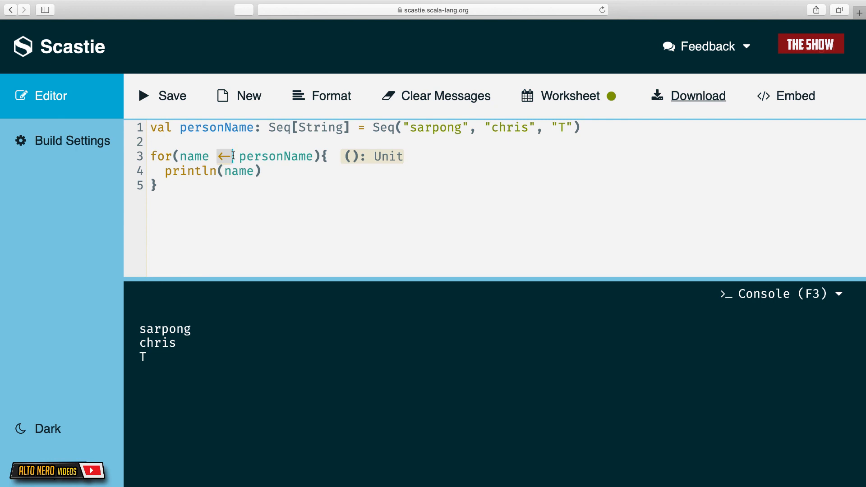
mouse_move(445, 95)
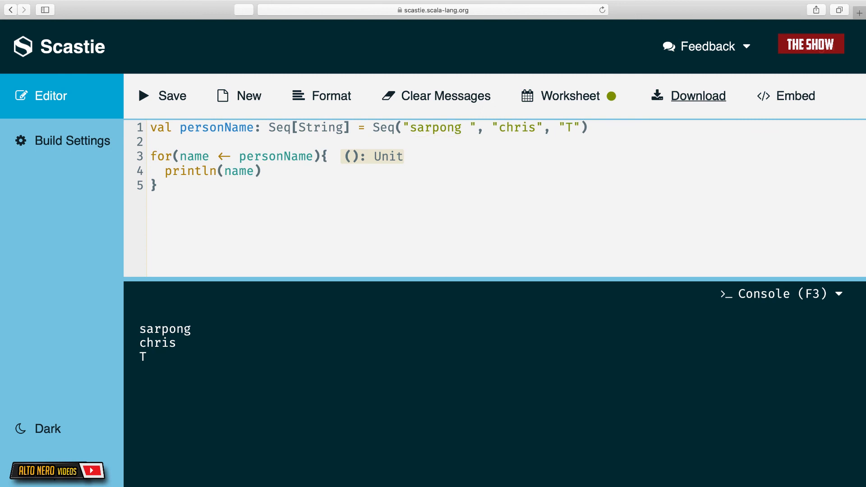
Step: Extend the names to sarpong Sam, chris Ben and T p and rerun to print them
type("Sam")
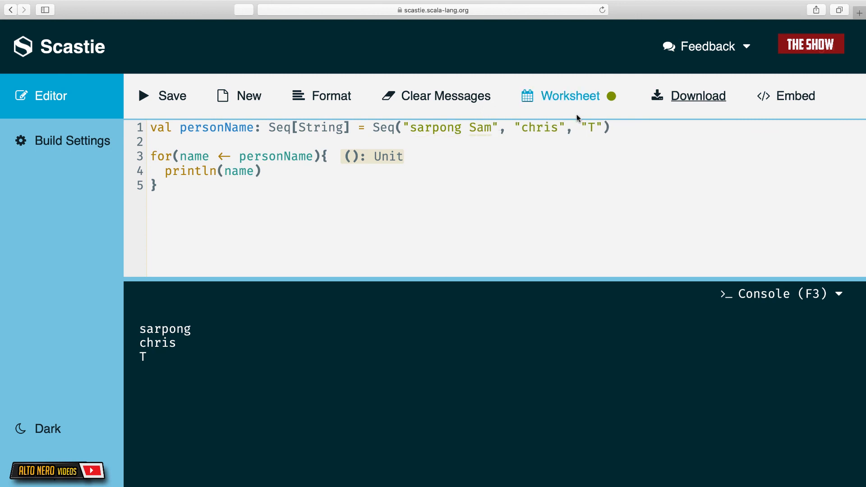
type("Ben")
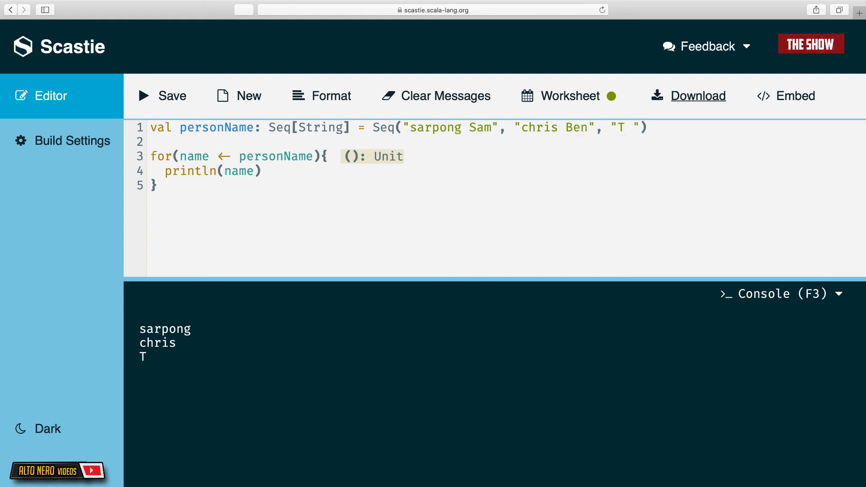
type("p")
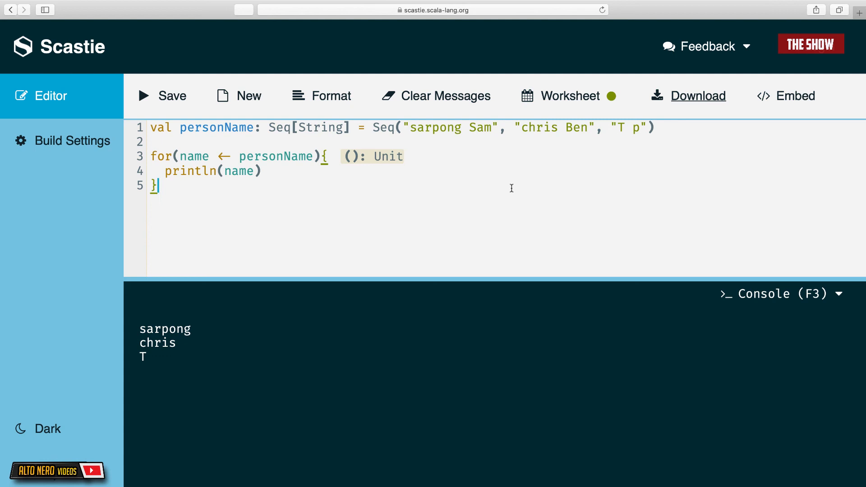
left_click(639, 127)
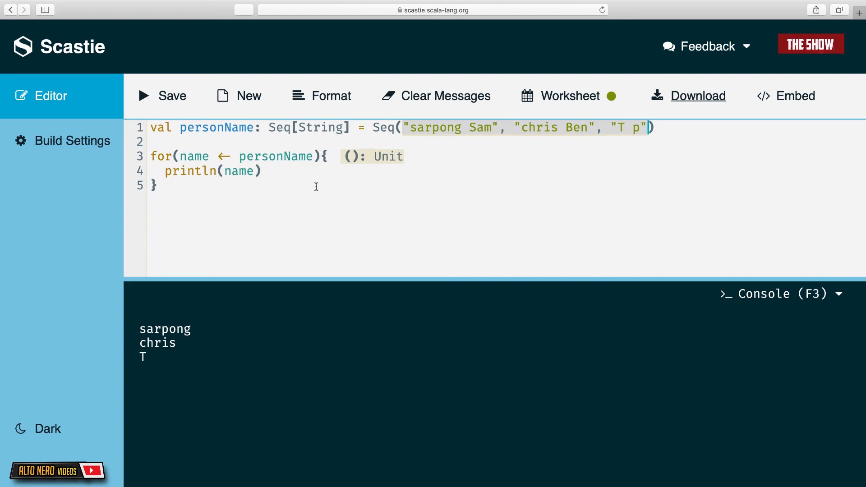
mouse_move(278, 173)
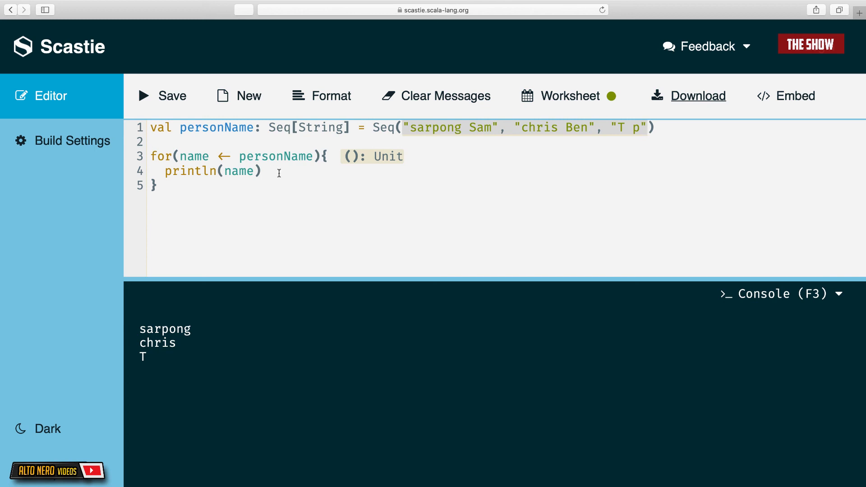
left_click(171, 96)
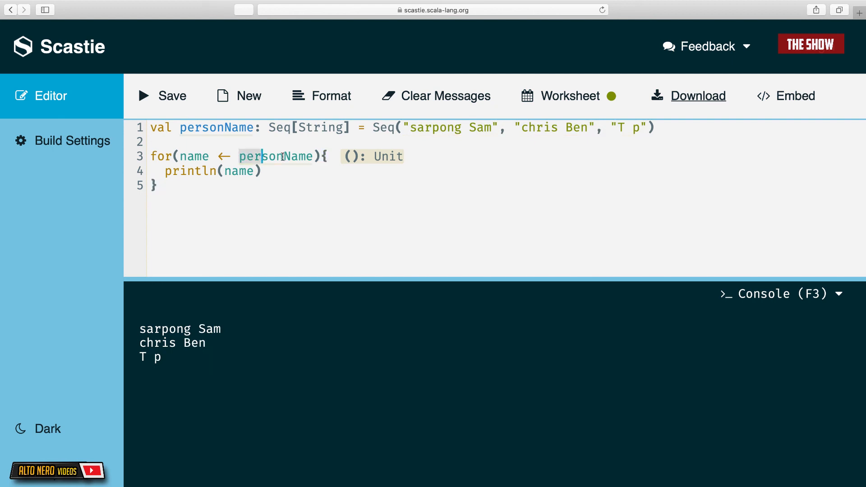
type("if name")
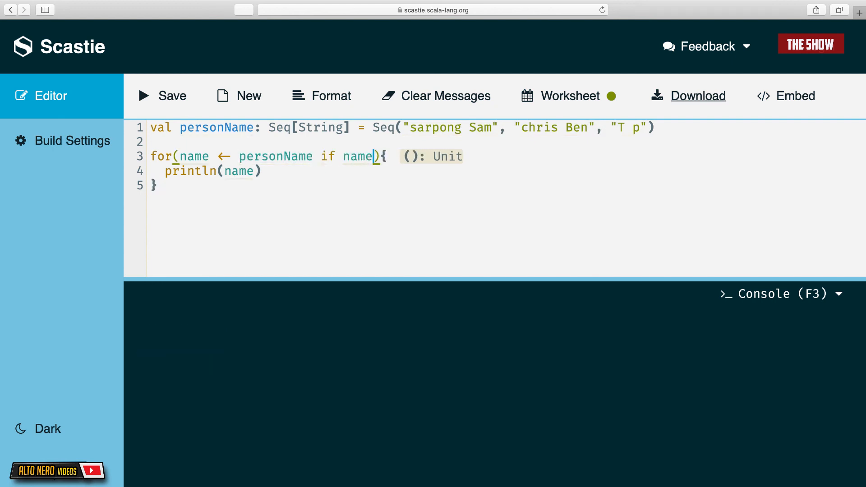
type(".conatins(\"Same\"")
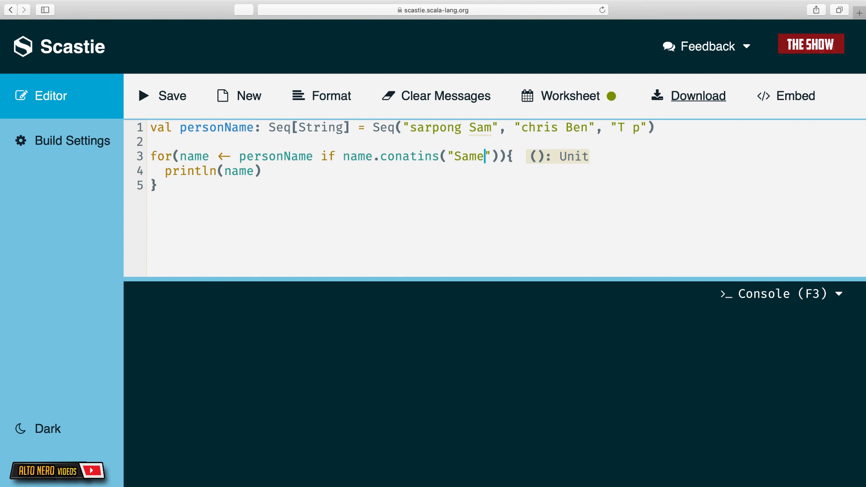
left_click(160, 185)
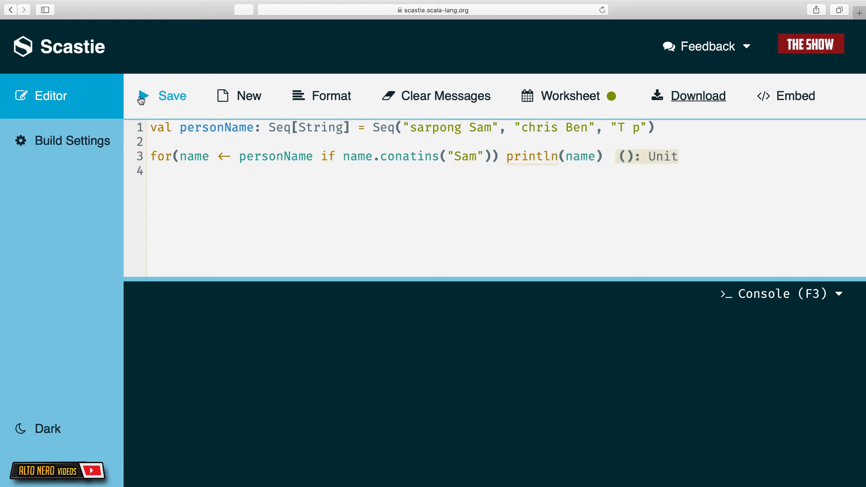
left_click(171, 96)
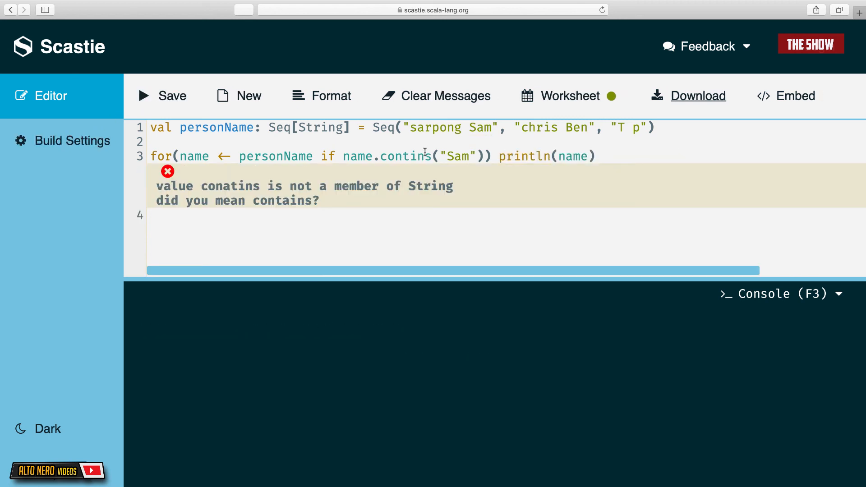
left_click(162, 96)
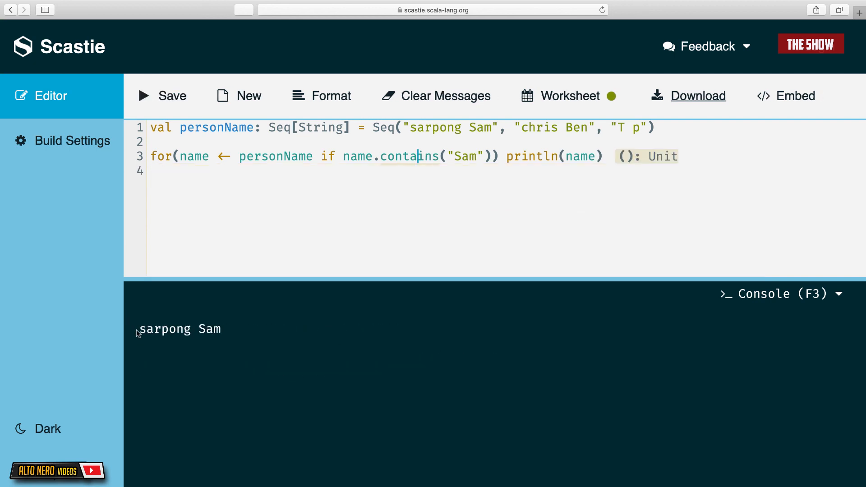
double_click(179, 328)
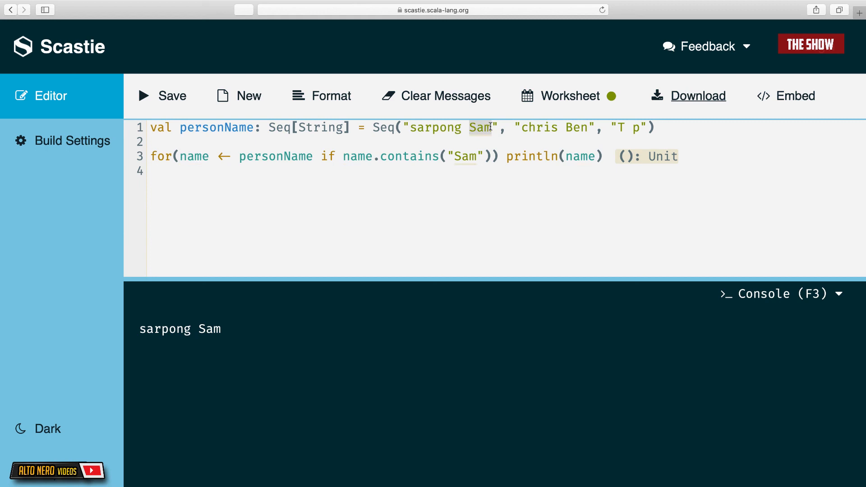
mouse_move(546, 156)
type("Ben")
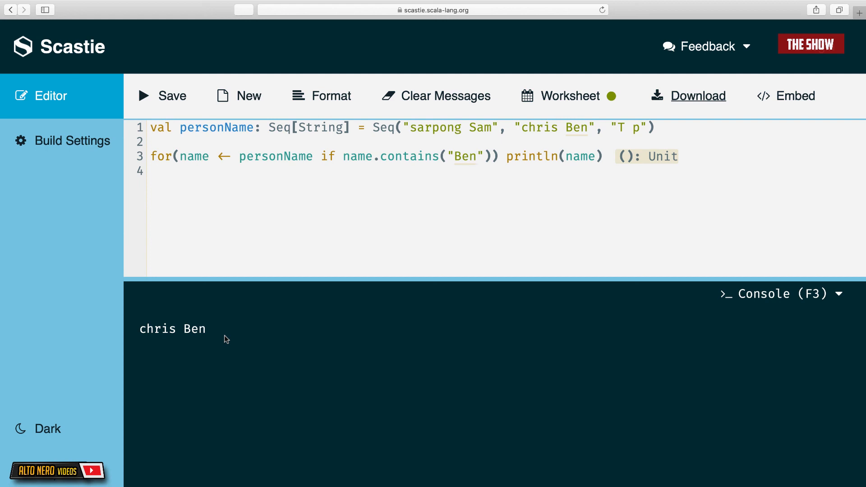
mouse_move(186, 333)
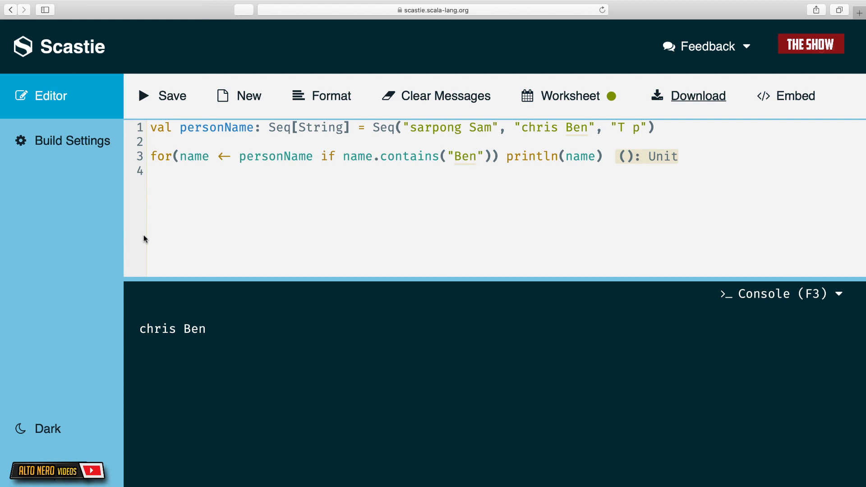
Step: Change the filter to "Ben" and remove println(name) to prepare a yield
left_click(476, 156)
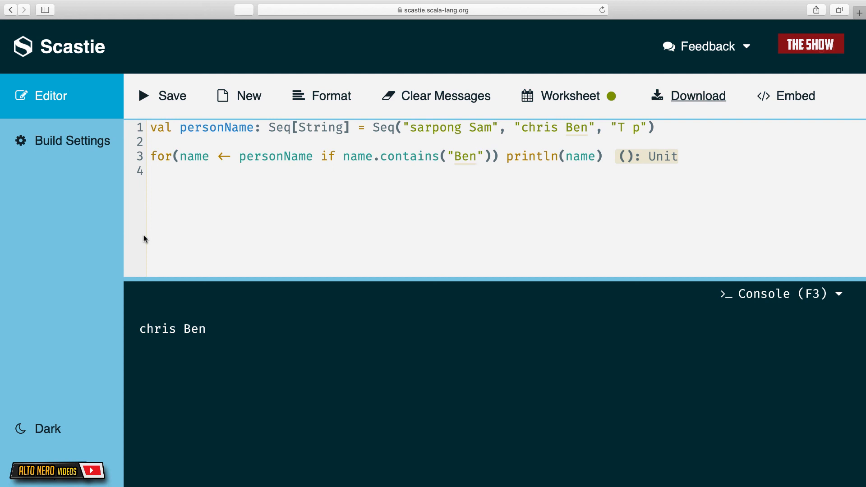
left_click(477, 156)
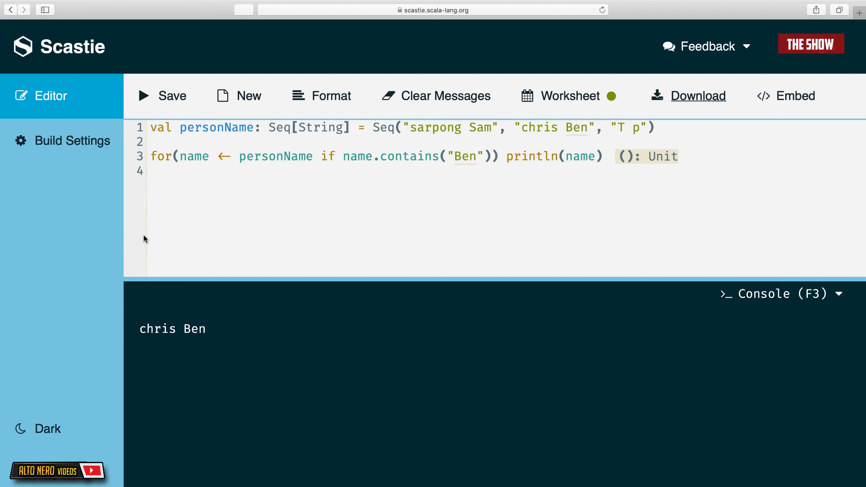
mouse_move(166, 267)
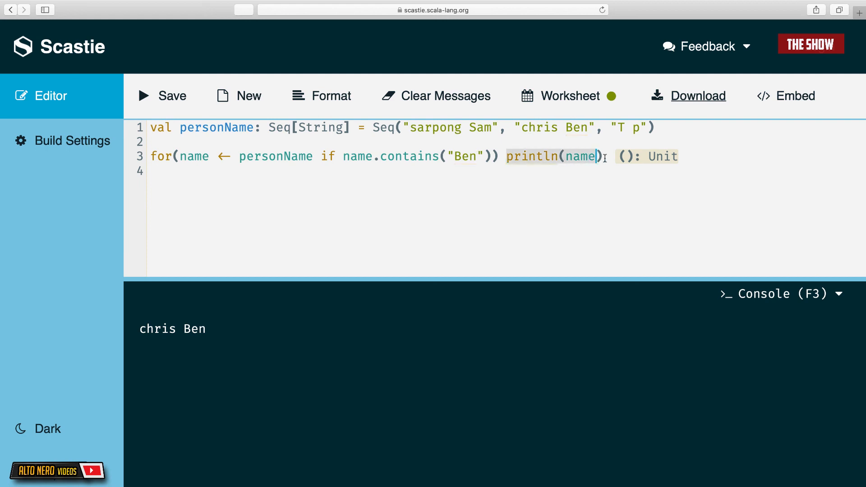
mouse_move(620, 157)
type("yield")
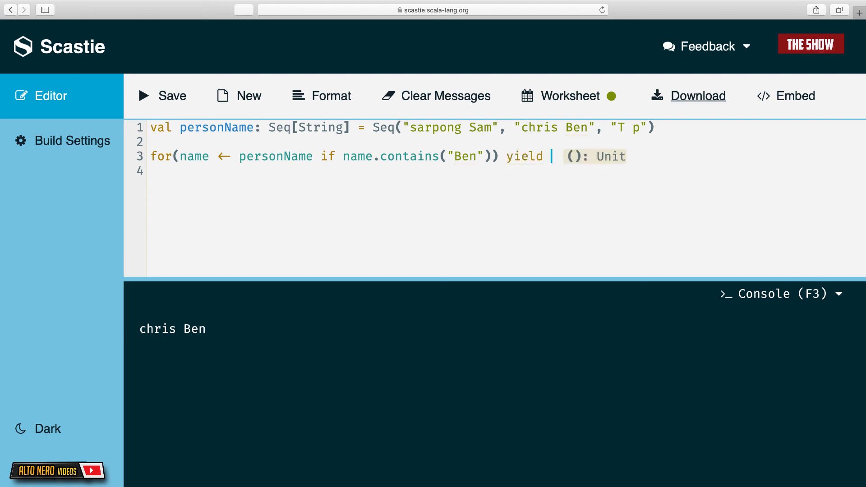
Step: Yield name and assign the for-comprehension to val someName
type("name")
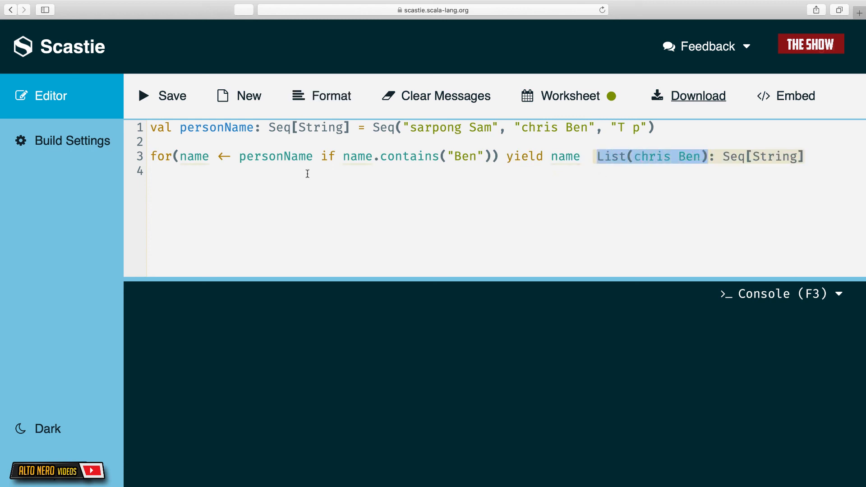
type("val =")
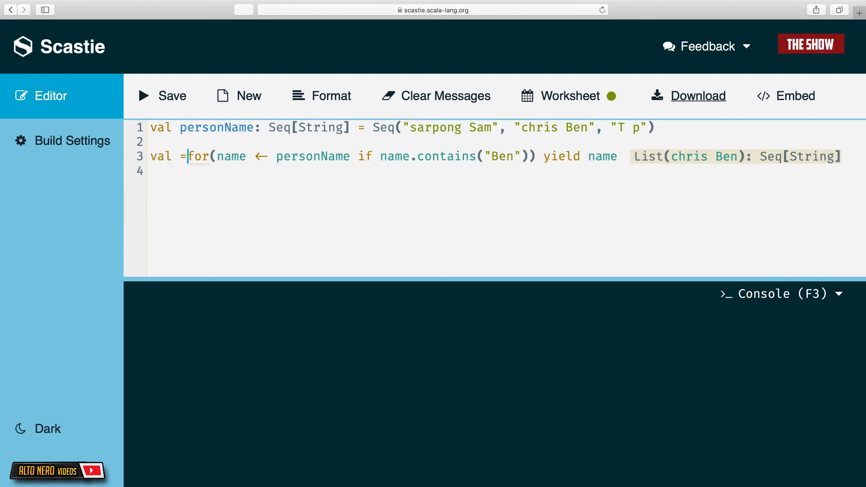
type("someName")
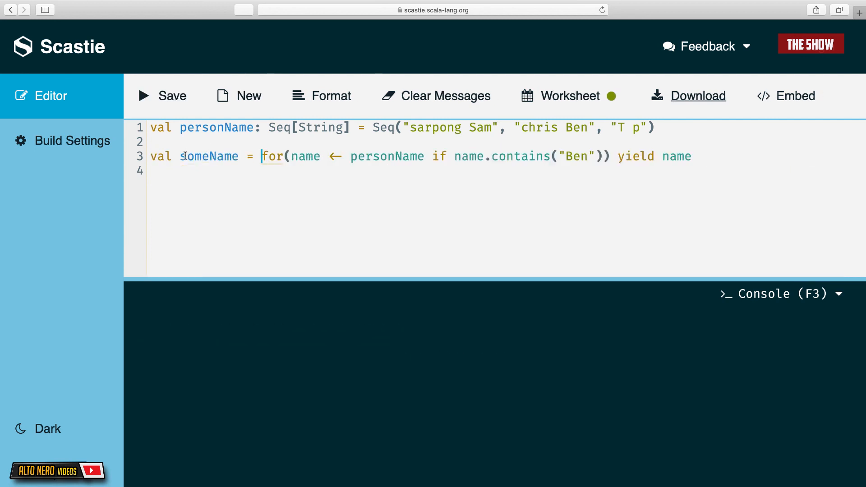
double_click(208, 156)
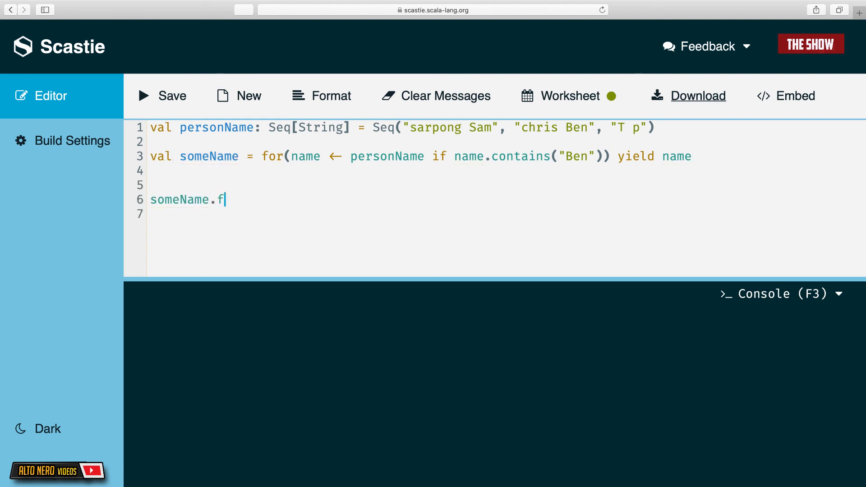
Step: Add someName.foreach(e => println(e)) so the console prints chris Ben
type("oreach(e => println(e")
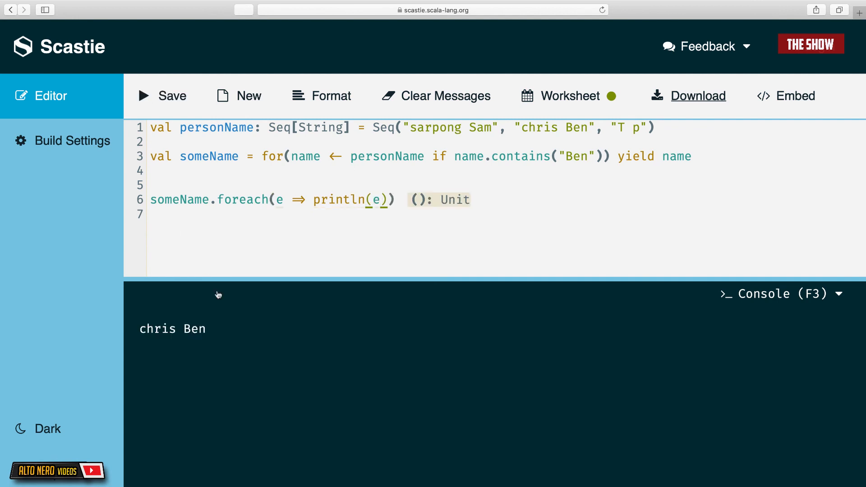
double_click(653, 156)
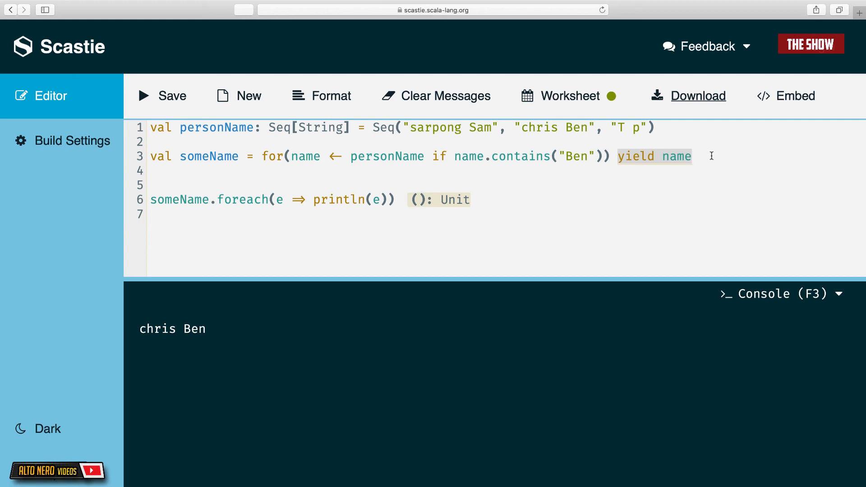
left_click(691, 156)
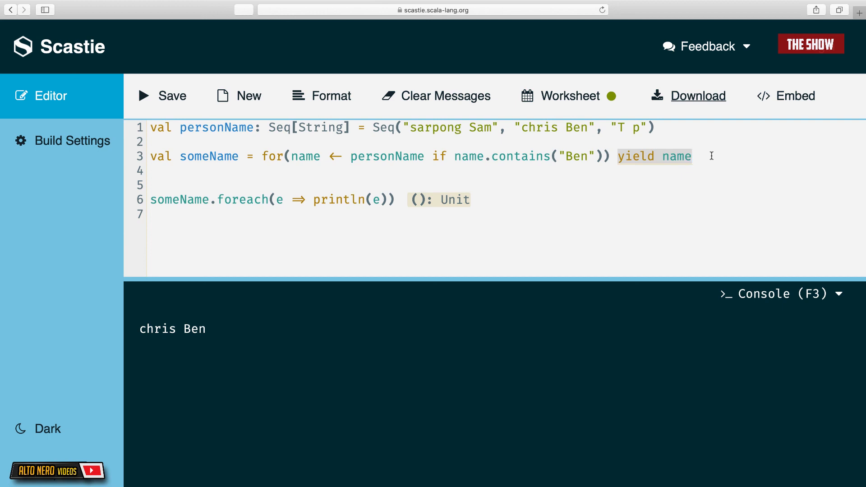
left_click(692, 156)
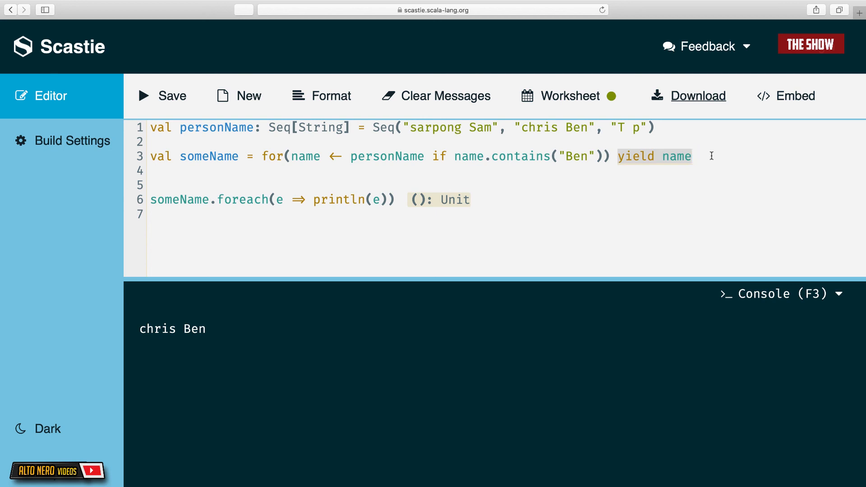
mouse_move(599, 237)
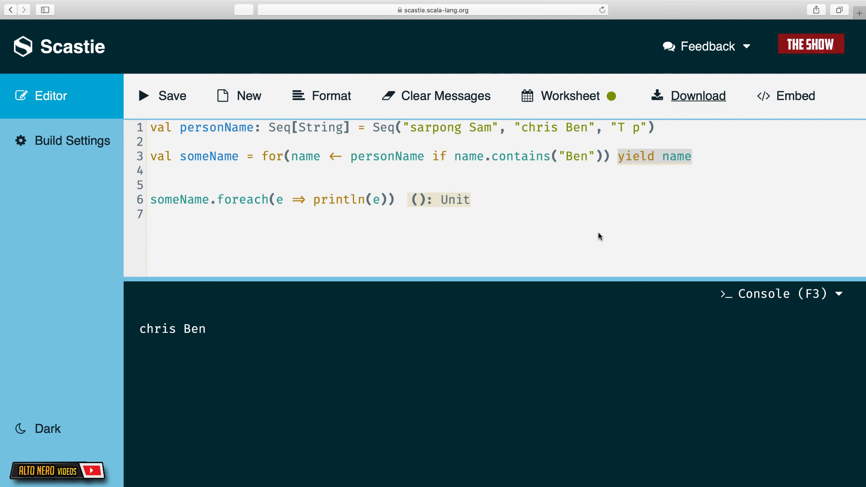
left_click(692, 156)
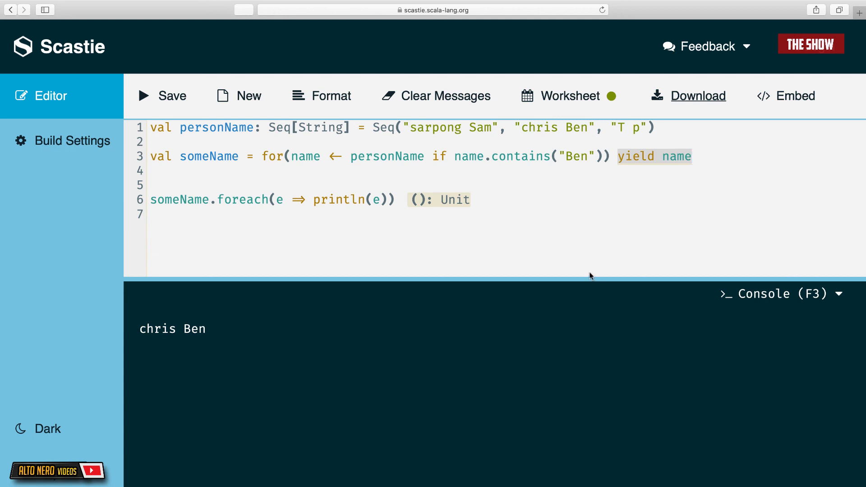
Step: Remove the contains("Ben") guard and yield name.toUpperCase, printing all three names capitalised
left_click(432, 156)
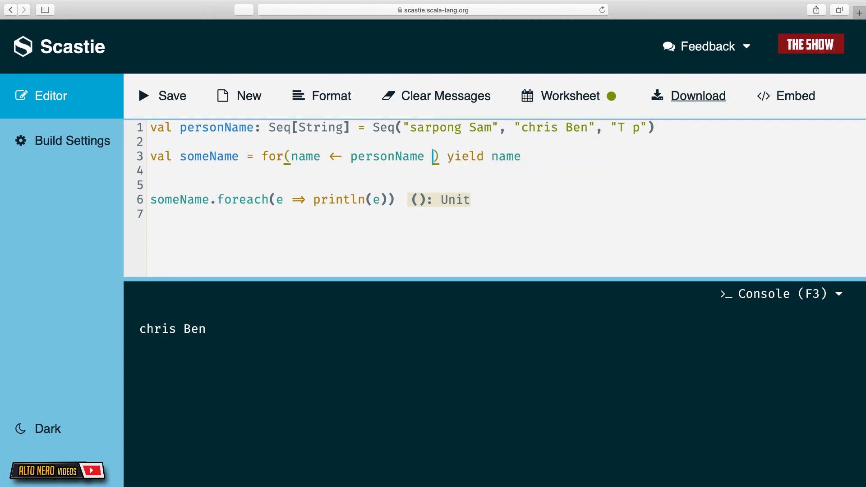
key("backspace")
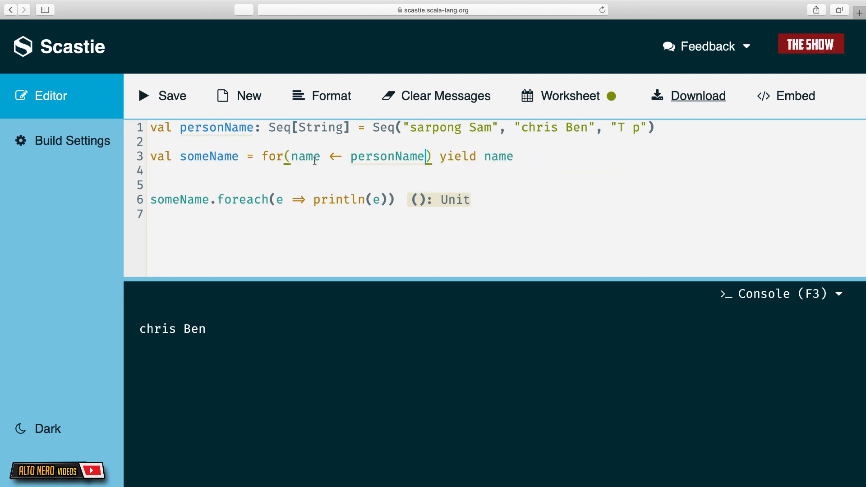
double_click(387, 156)
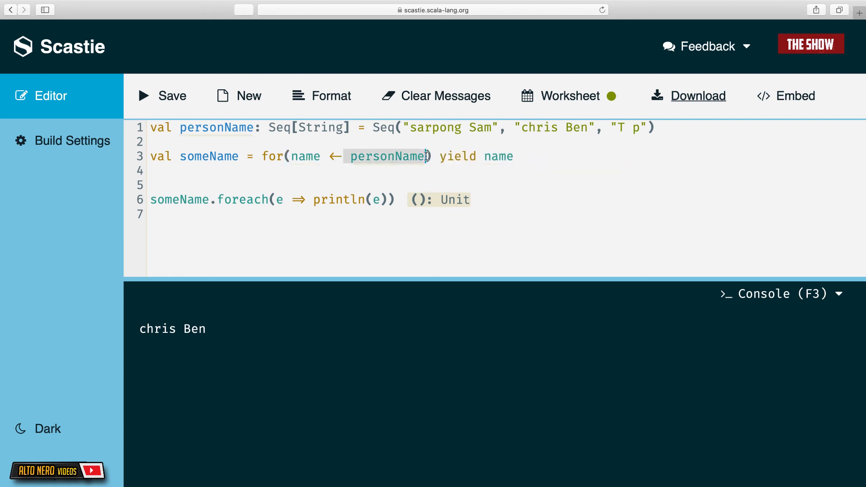
type("toUpperCase")
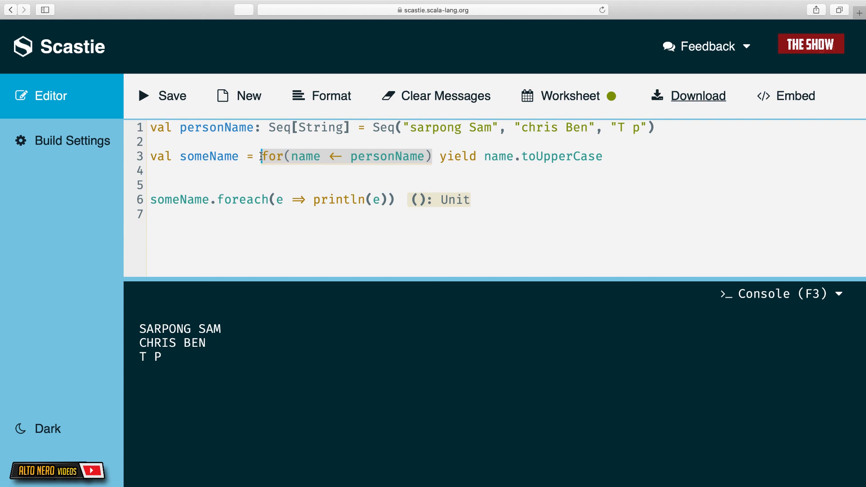
mouse_move(370, 260)
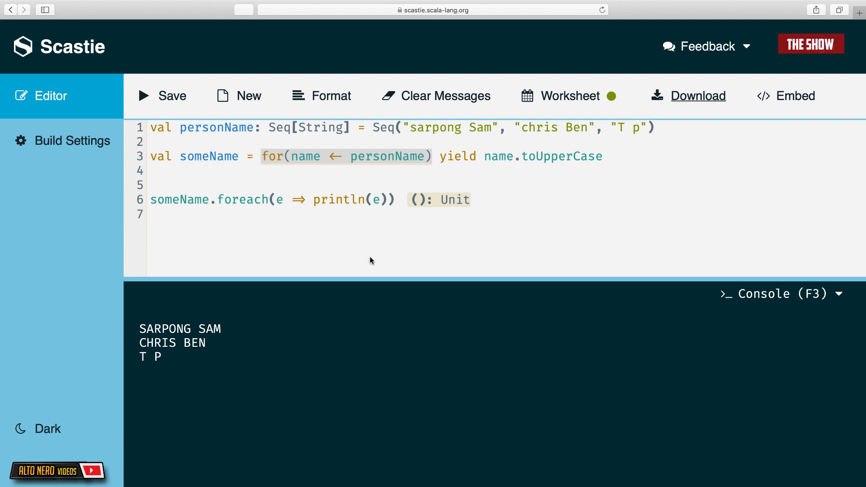